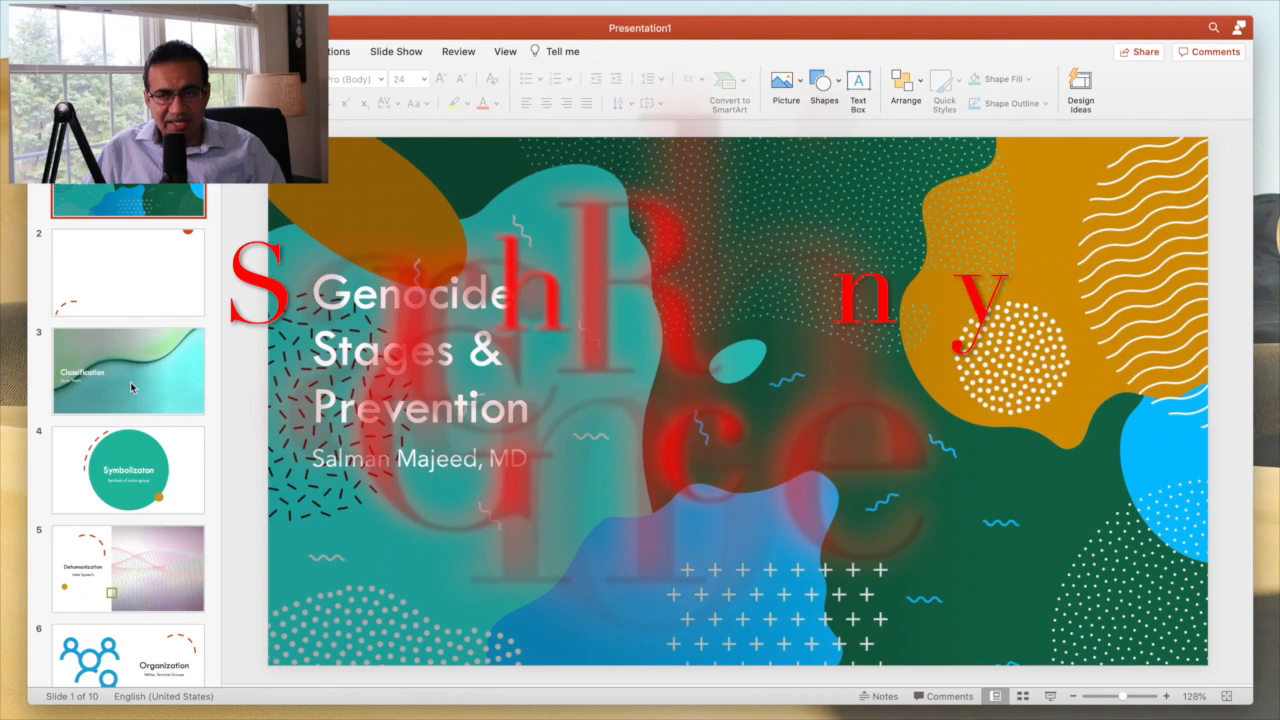
Step: Show slide 3, Classification subtitled Us vs. Them, from the thumbnail pane
click(130, 370)
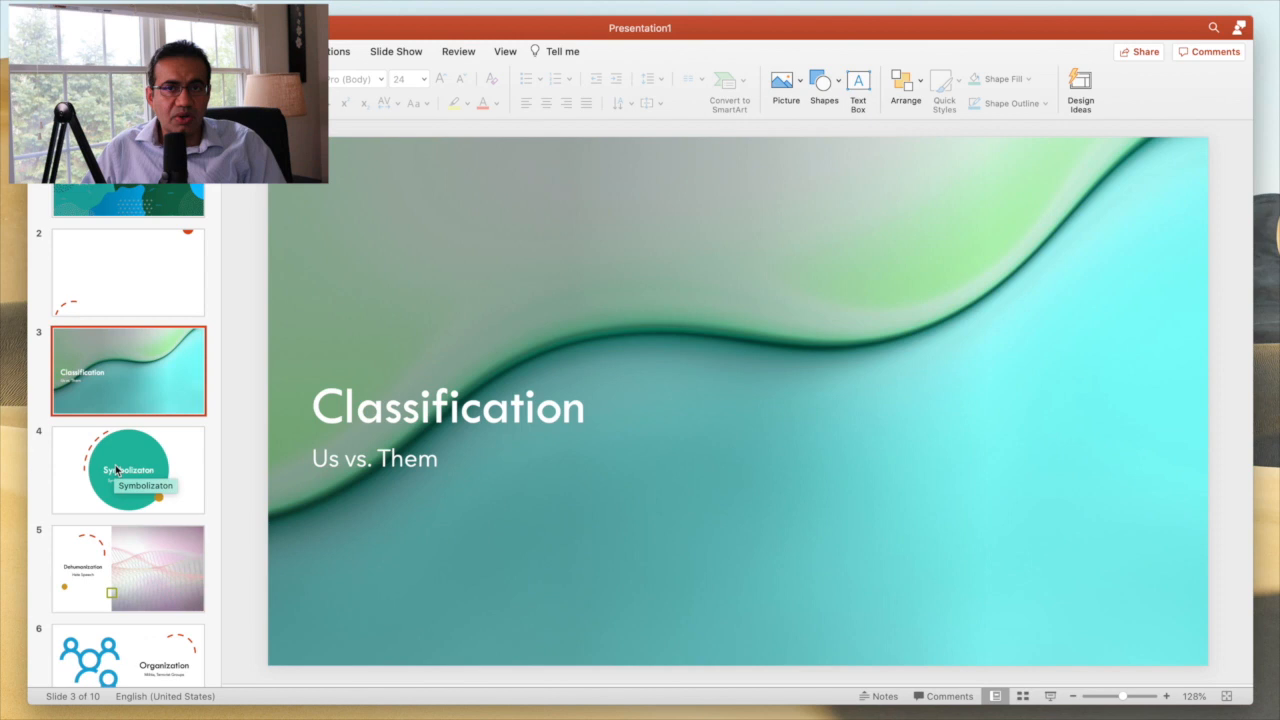
Step: Show the Symbolization slide on the way to Dehumanization, subtitled Hate Speech
click(128, 468)
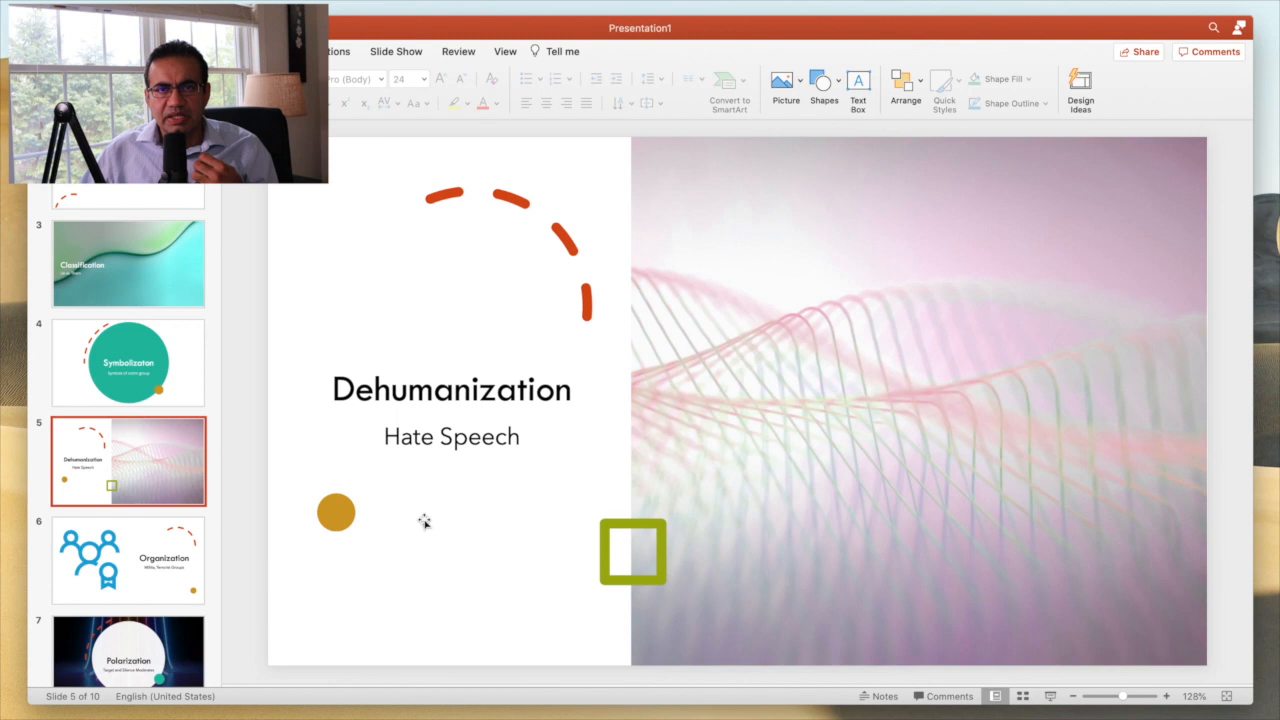
Step: Show the final slide 10, Denial subtitled Cover Up, from the thumbnail pane
scroll(down, 3)
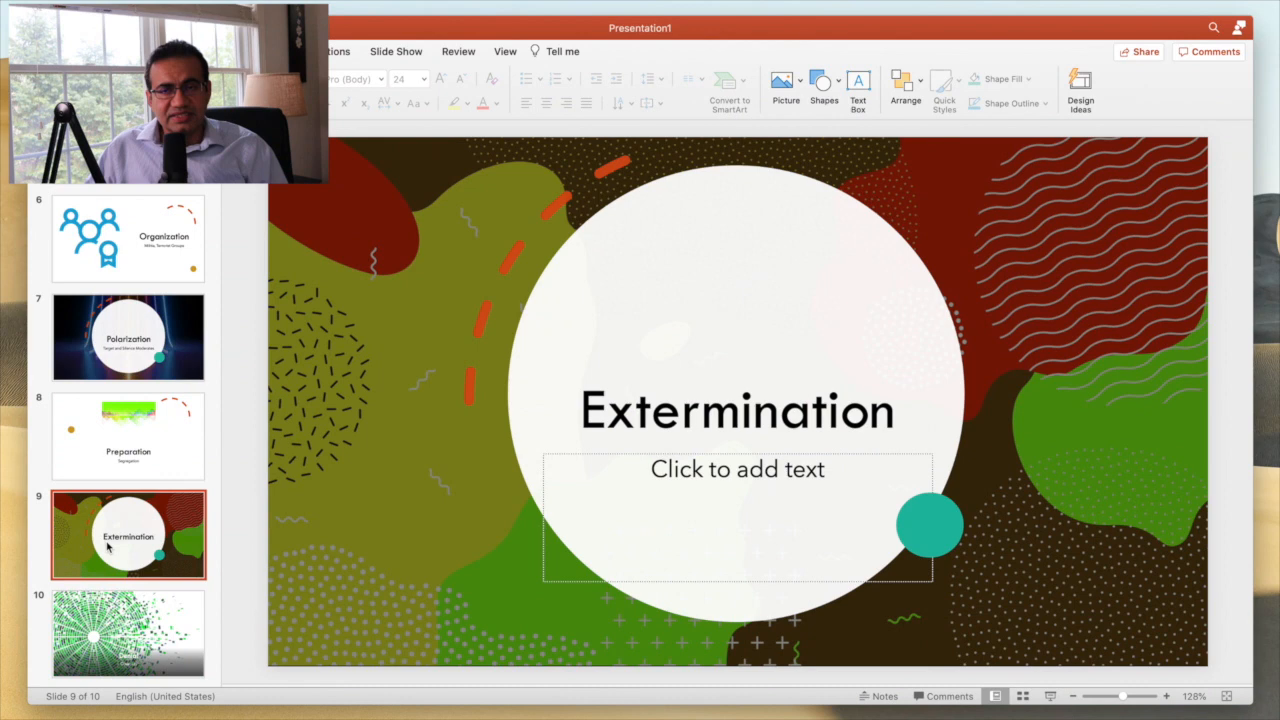
click(120, 640)
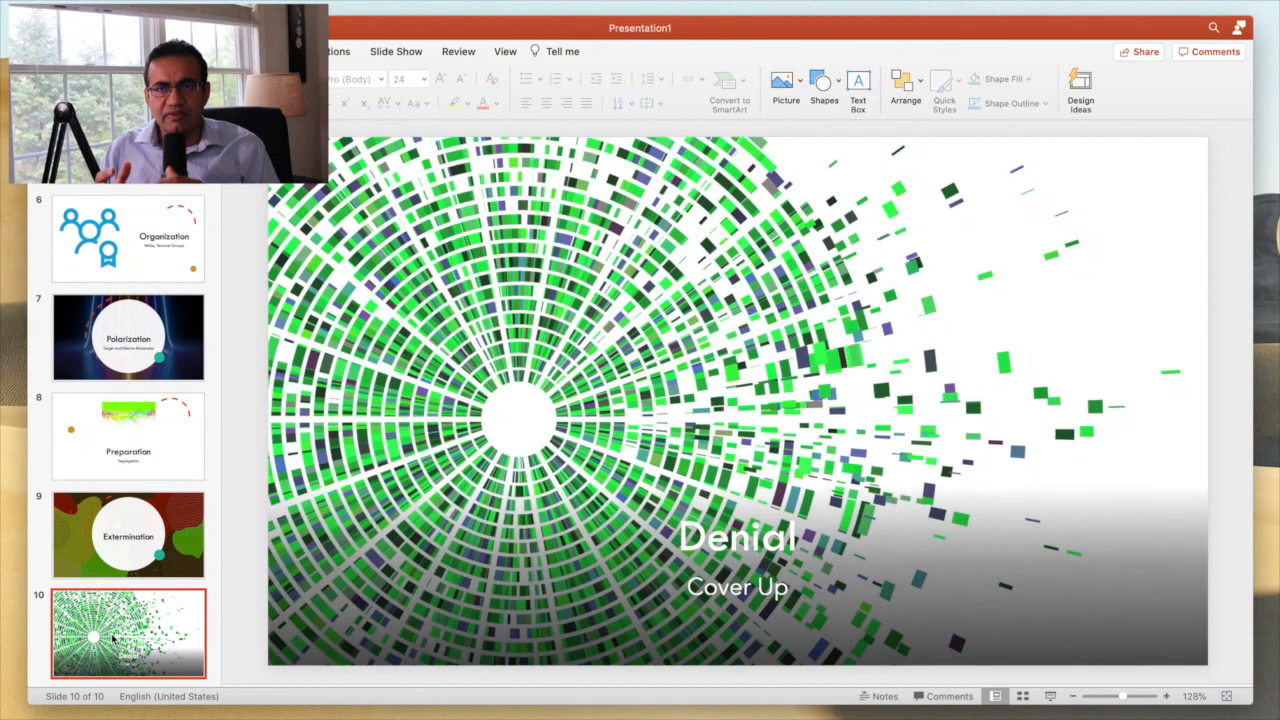